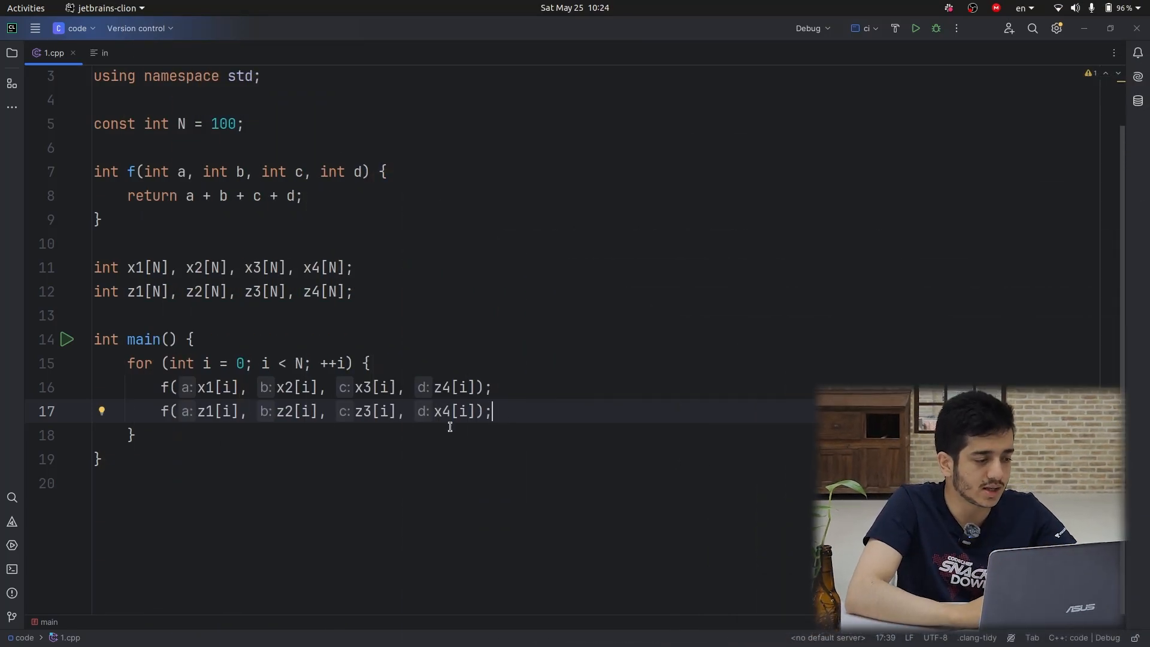
mouse_move(167, 412)
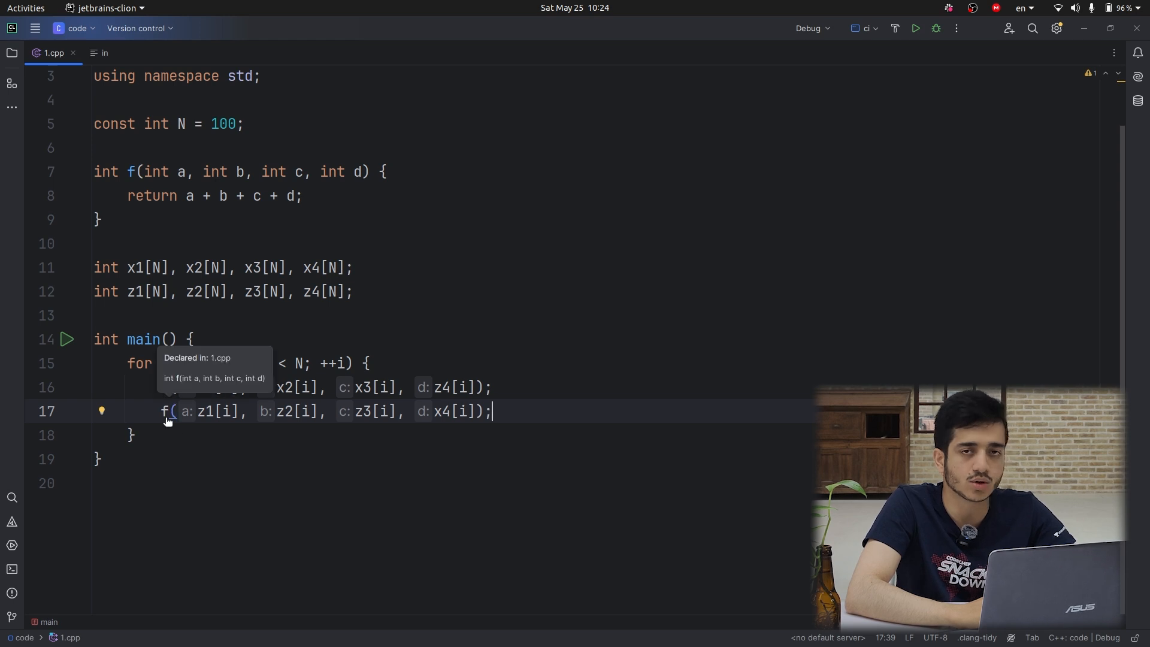
Jump to f's definition, add partial_sum(); as the loop's first statement, then follow partial_sum to its definition
left_click(169, 410)
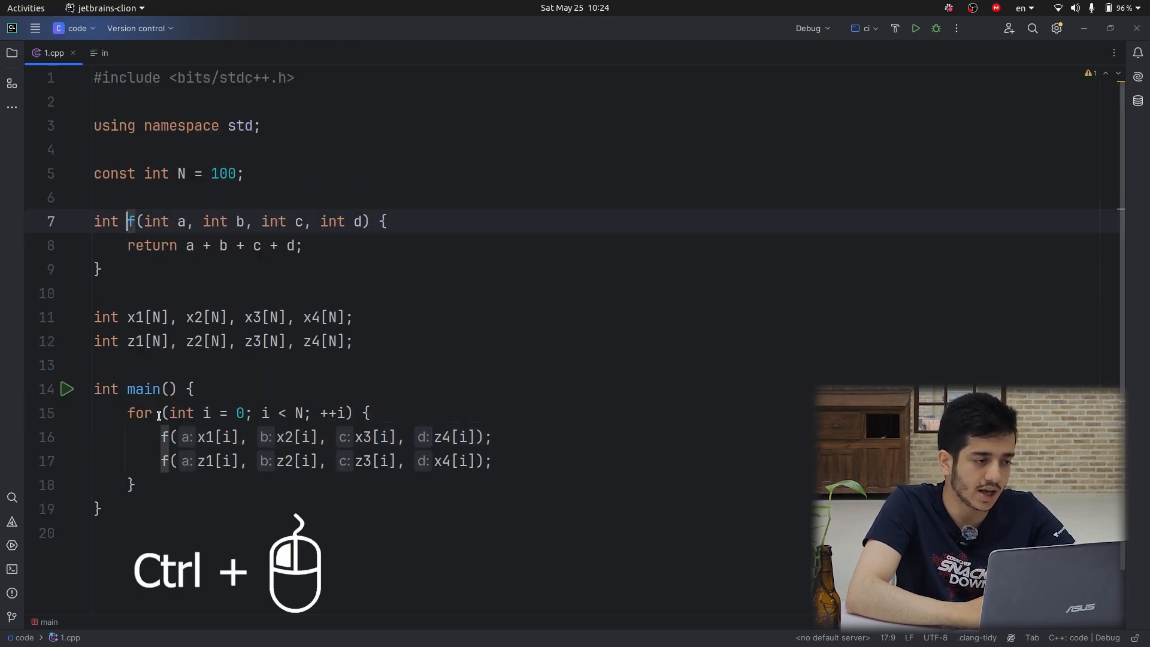
left_click(131, 221)
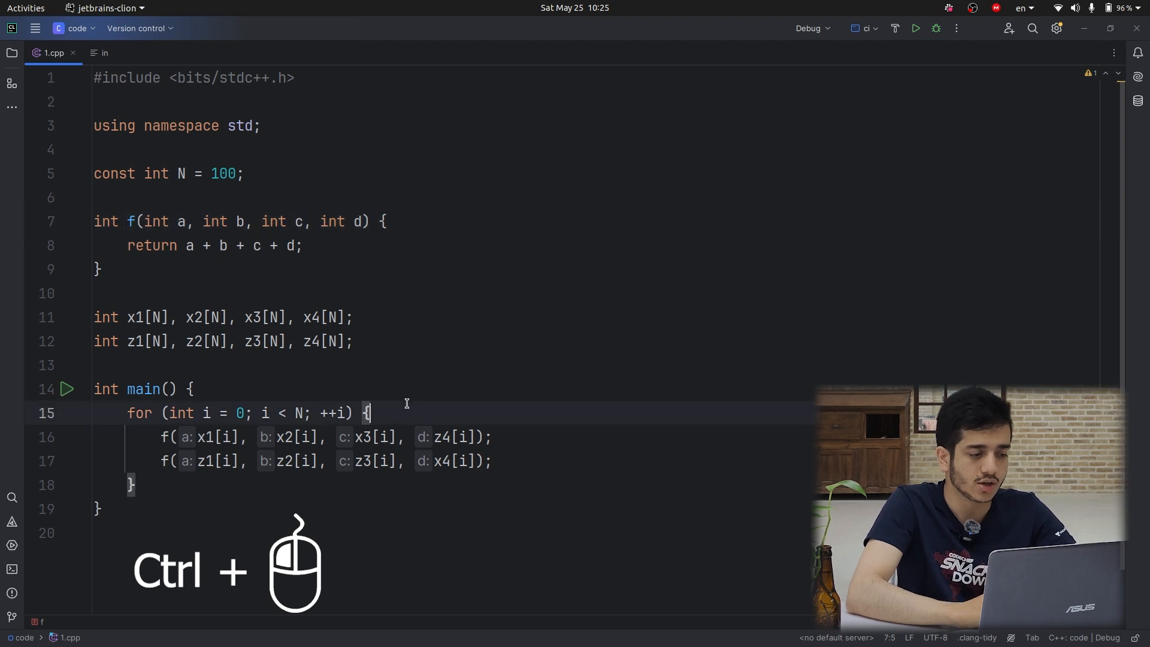
key("Return")
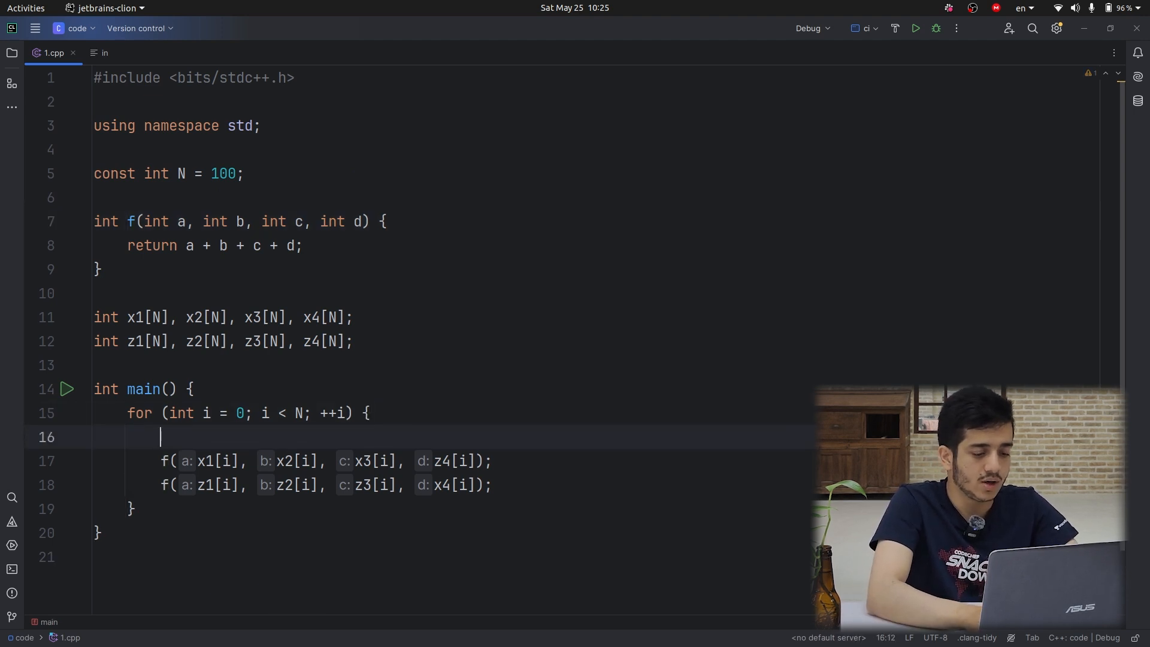
type("partial_sum()")
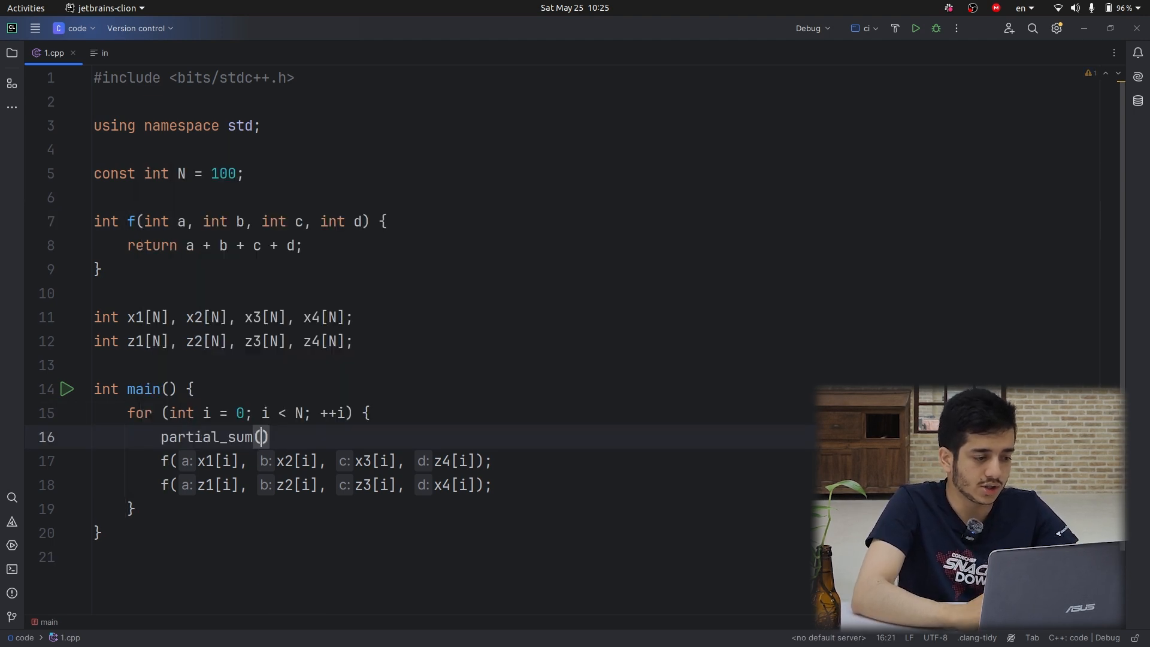
type(";")
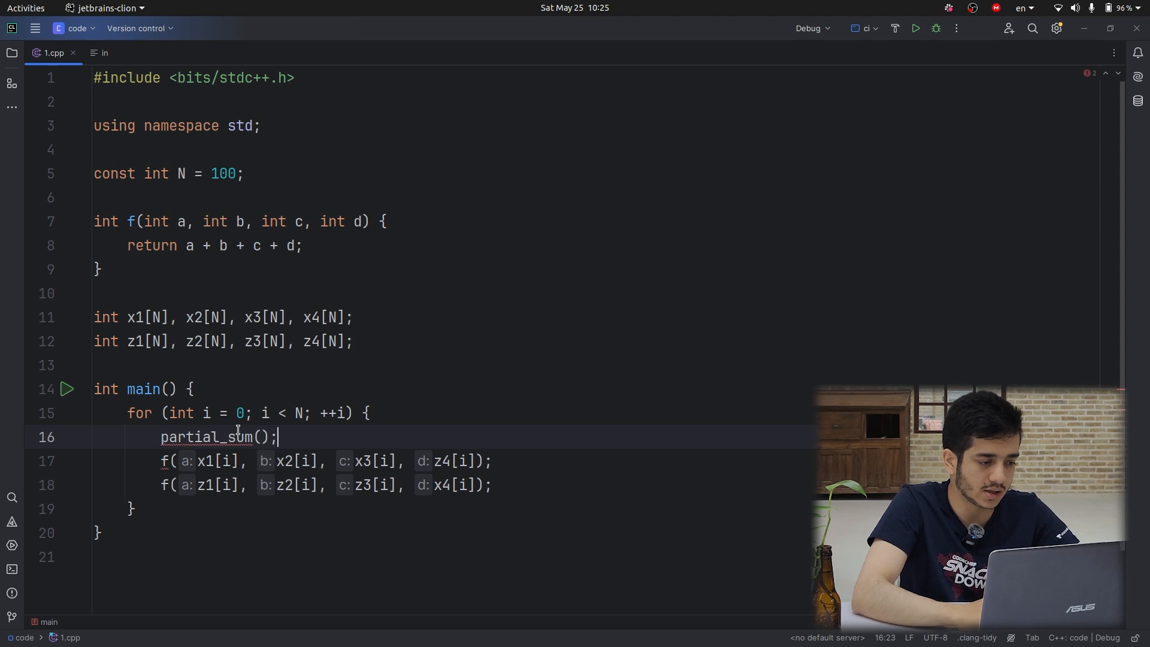
left_click(208, 437)
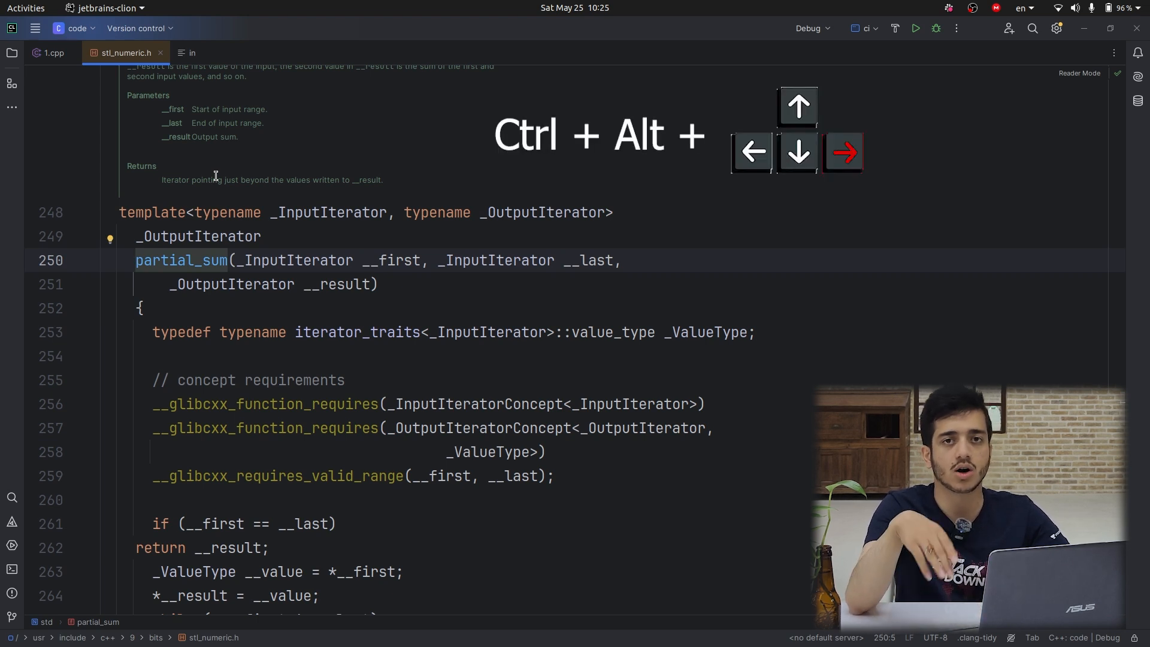
Navigate back from stl_numeric.h to the partial_sum() call in 1.cpp
left_click(55, 52)
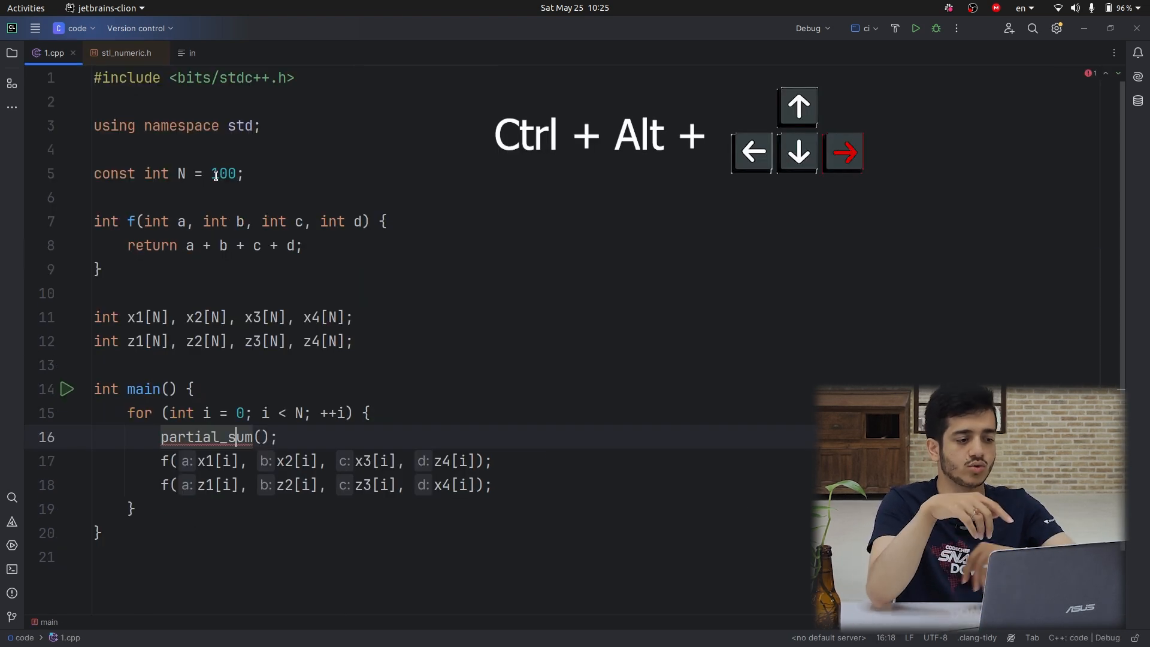